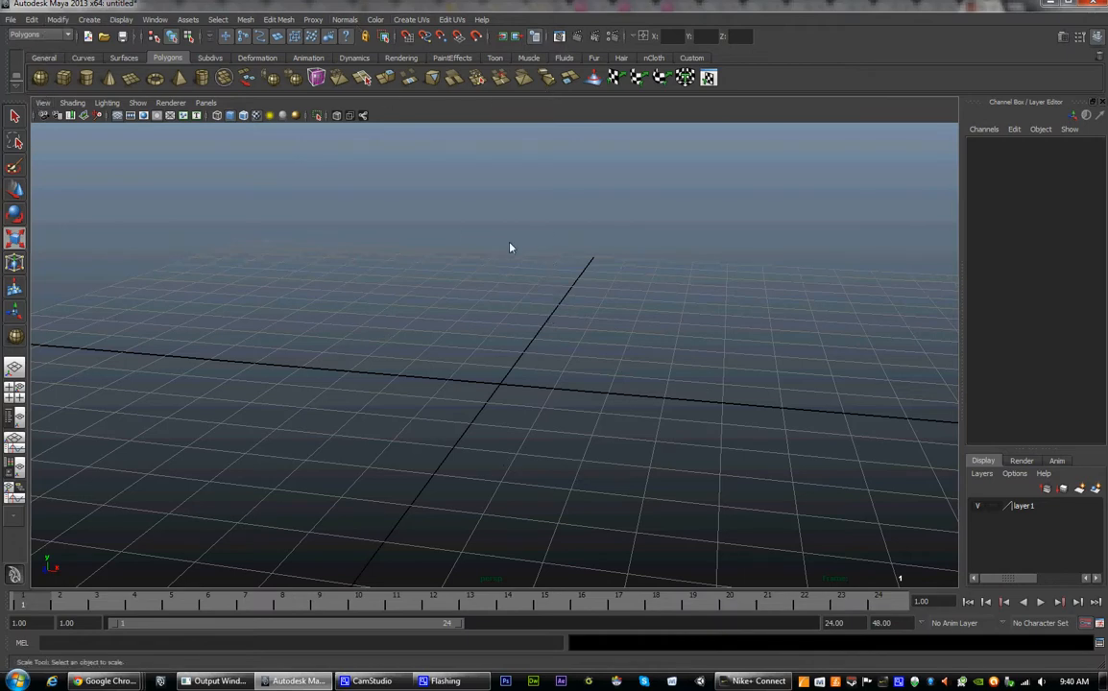
mouse_move(88, 538)
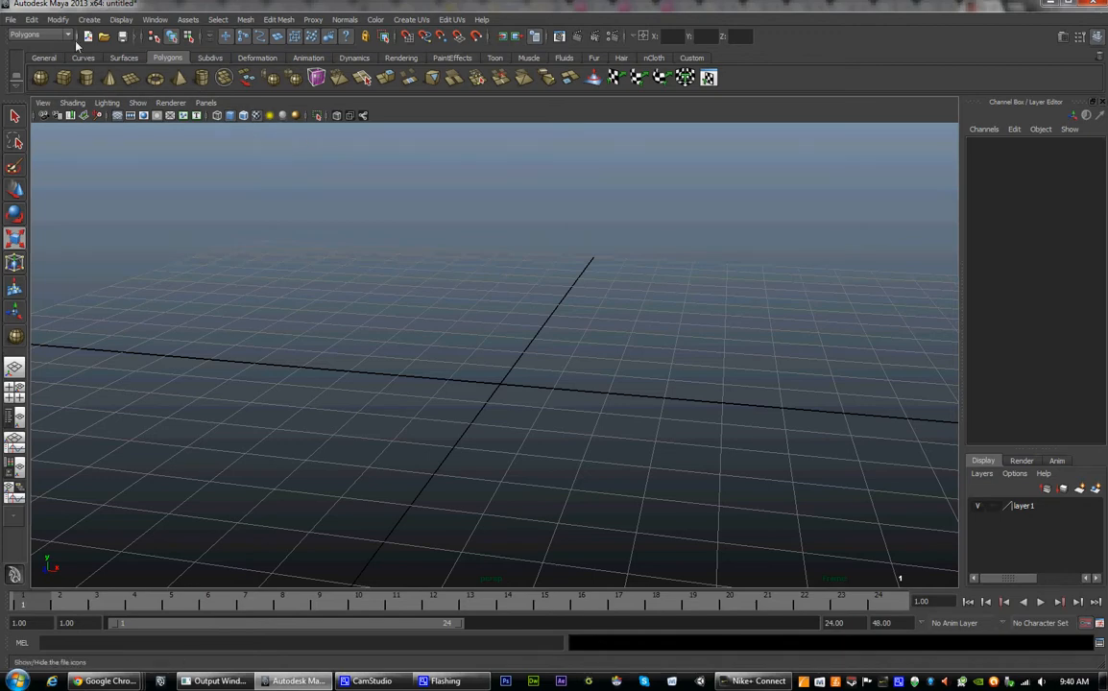
mouse_move(19, 42)
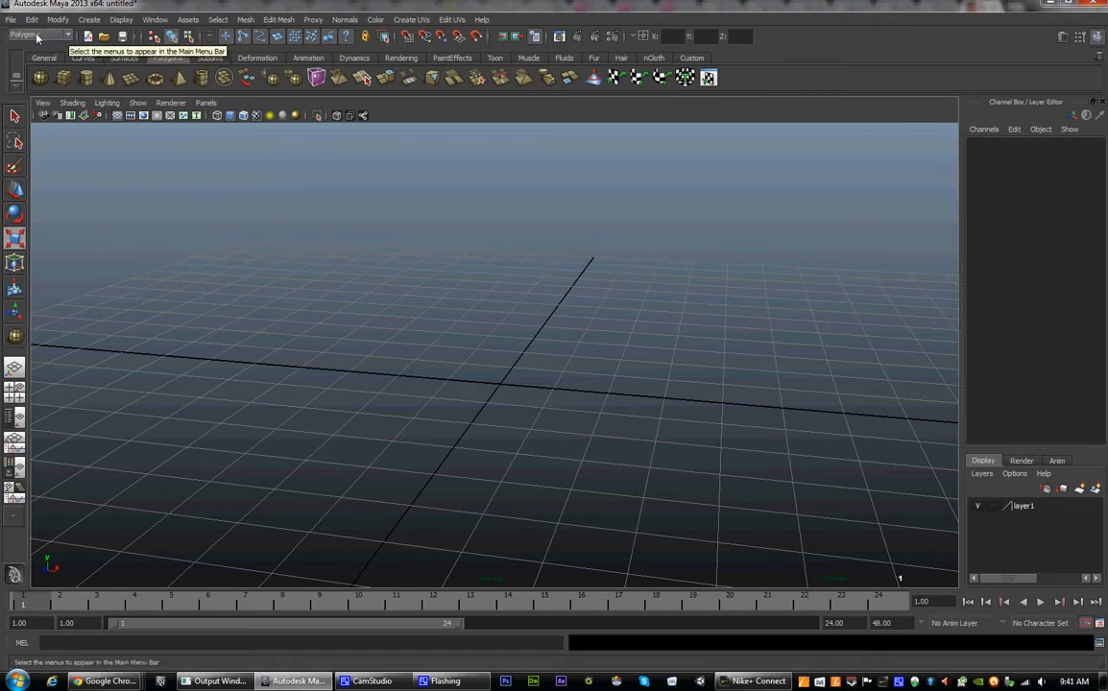
Step: Browse the menu sets, Proxy and Edit Mesh menus, then the Create menu
left_click(39, 35)
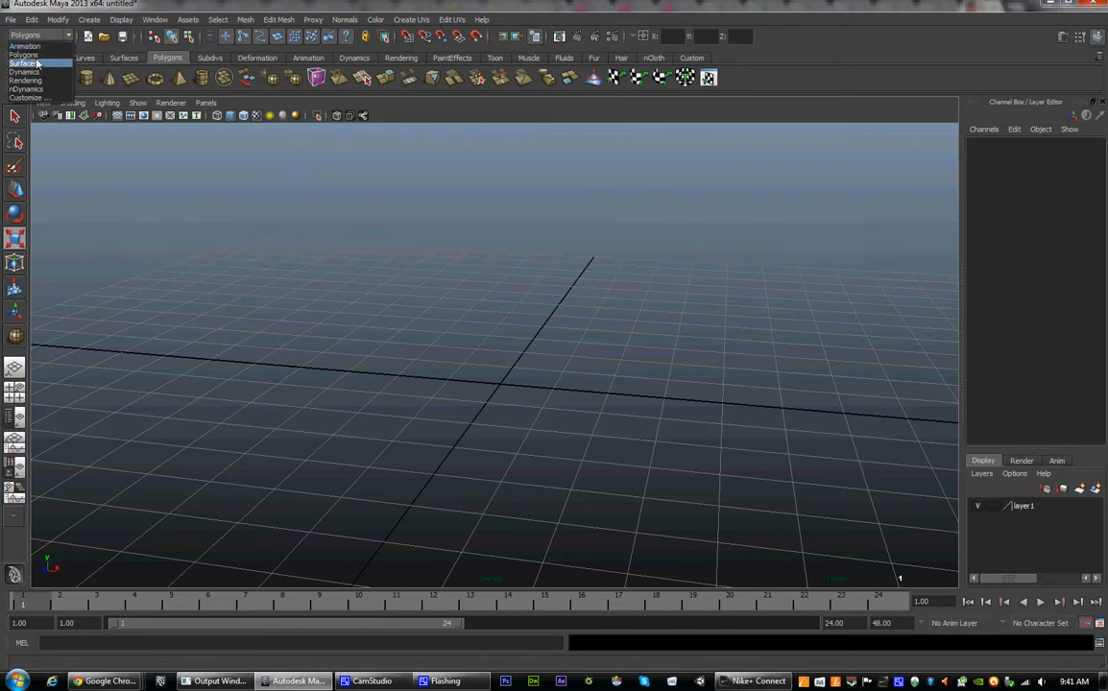
mouse_move(25, 73)
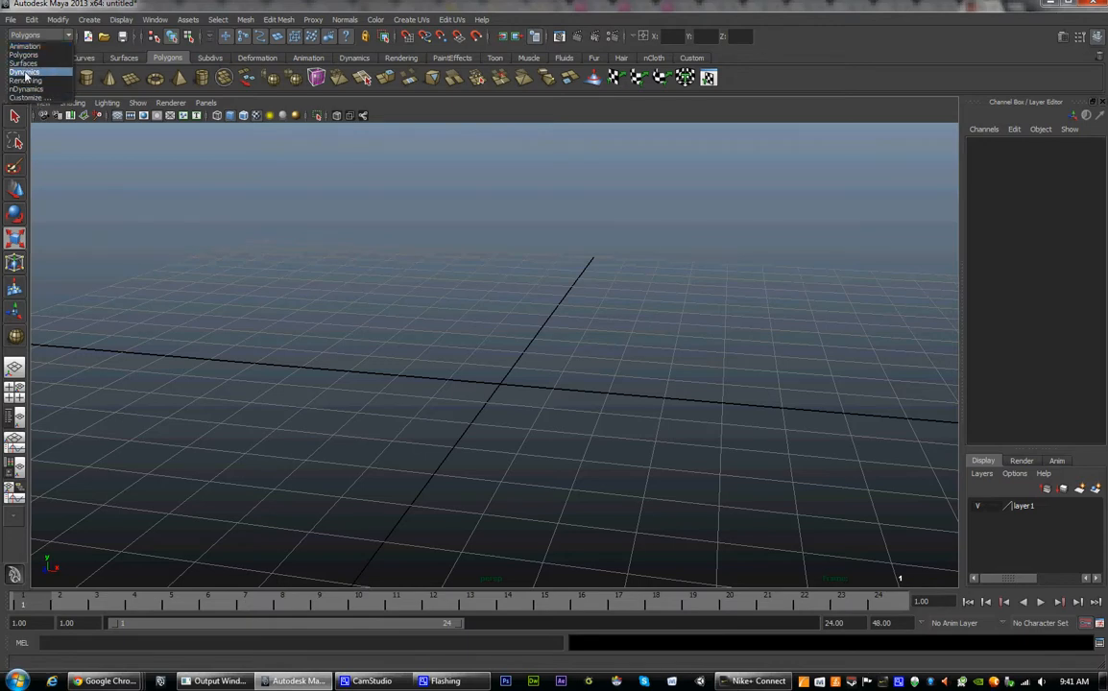
mouse_move(28, 81)
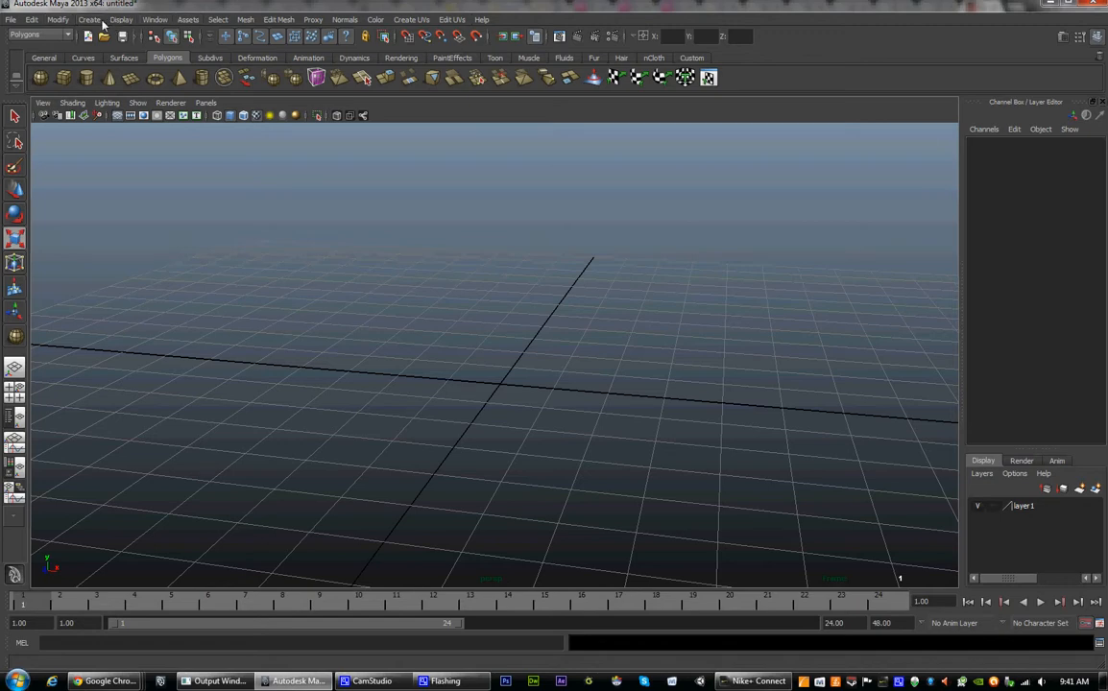
left_click(313, 19)
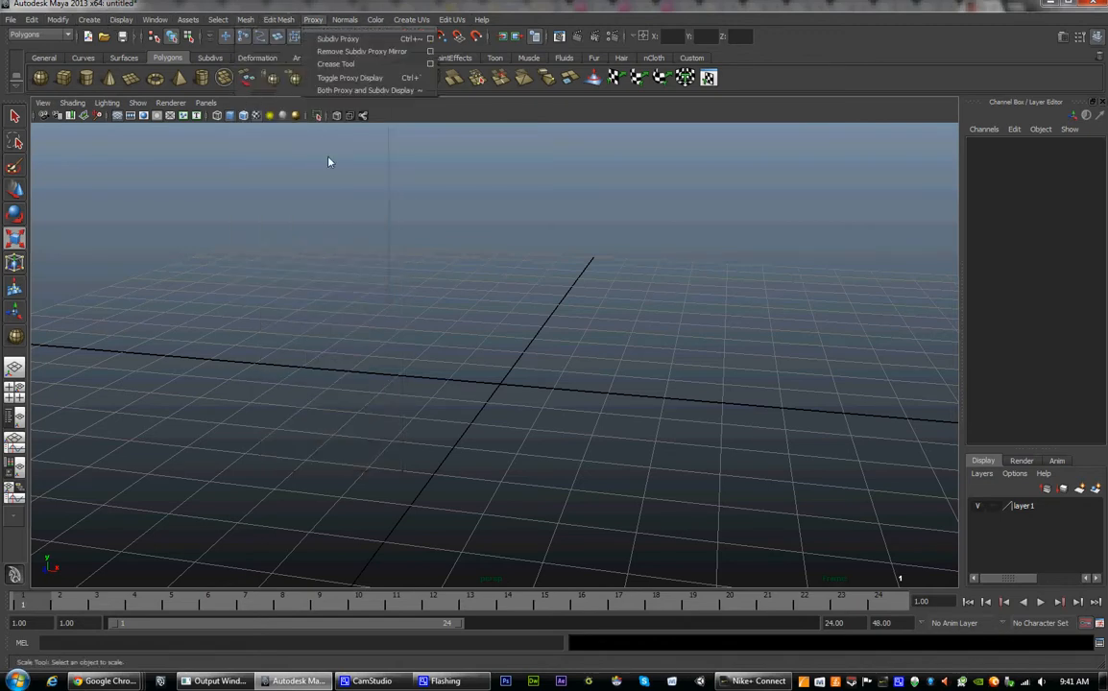
left_click(276, 19)
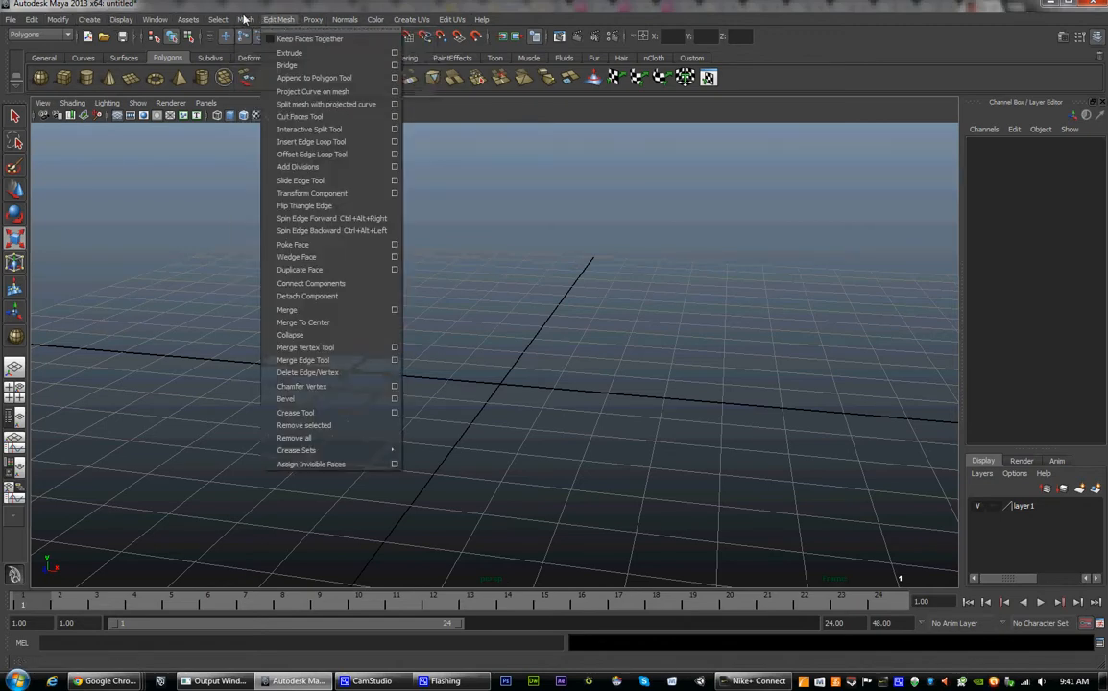
left_click(88, 19)
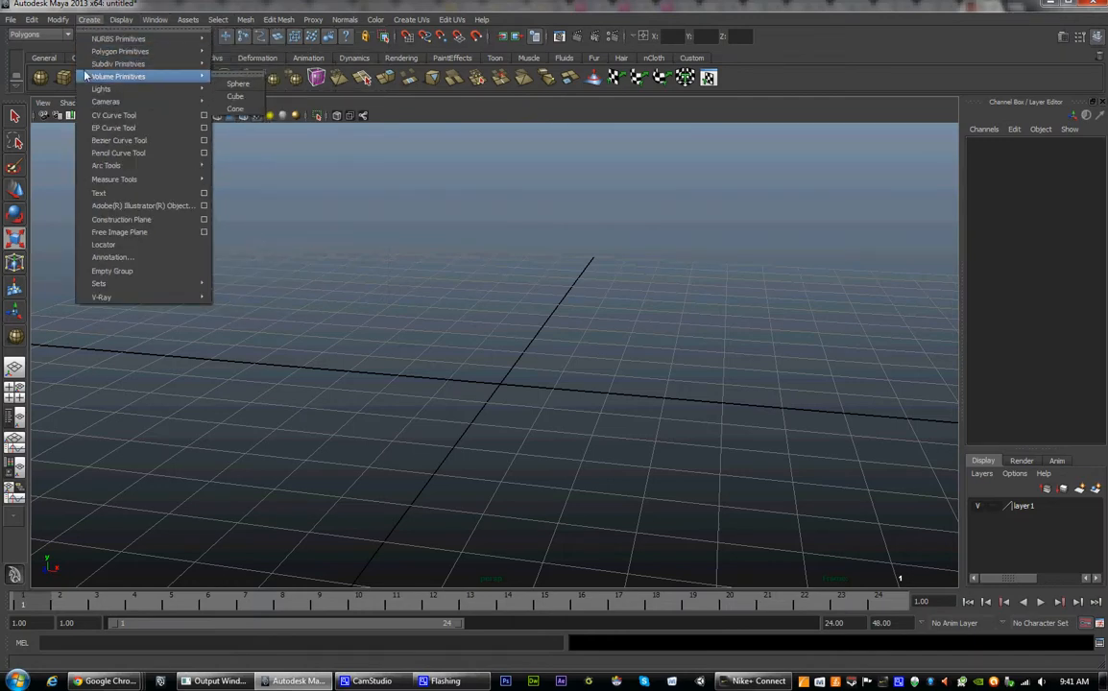
mouse_move(119, 38)
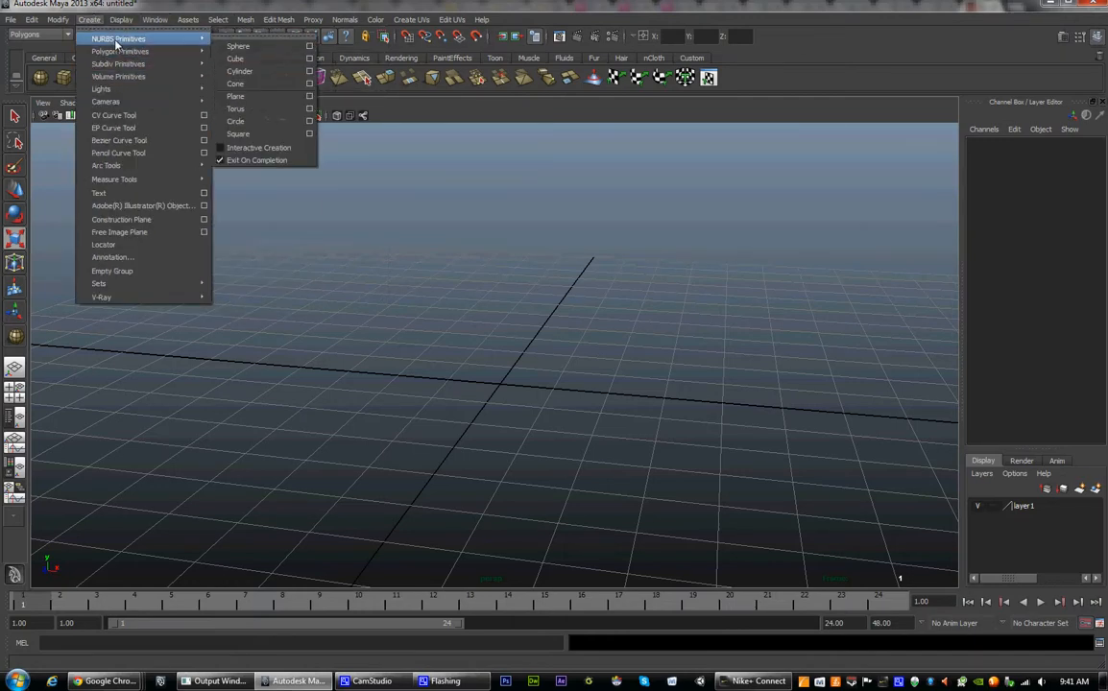
mouse_move(119, 50)
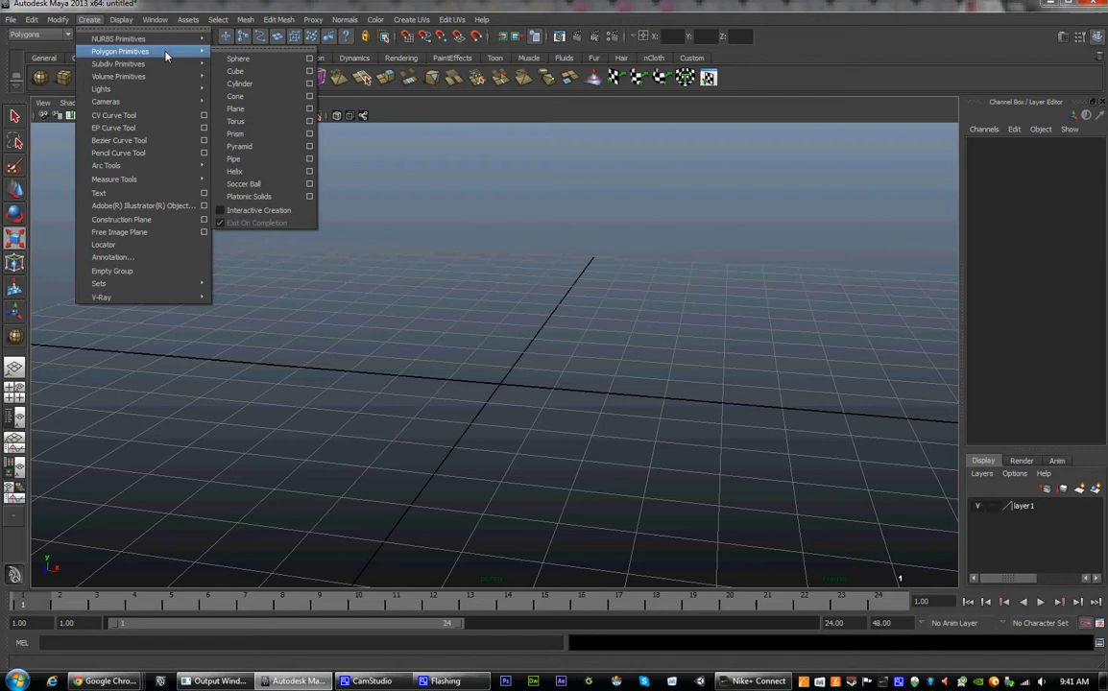
mouse_move(259, 170)
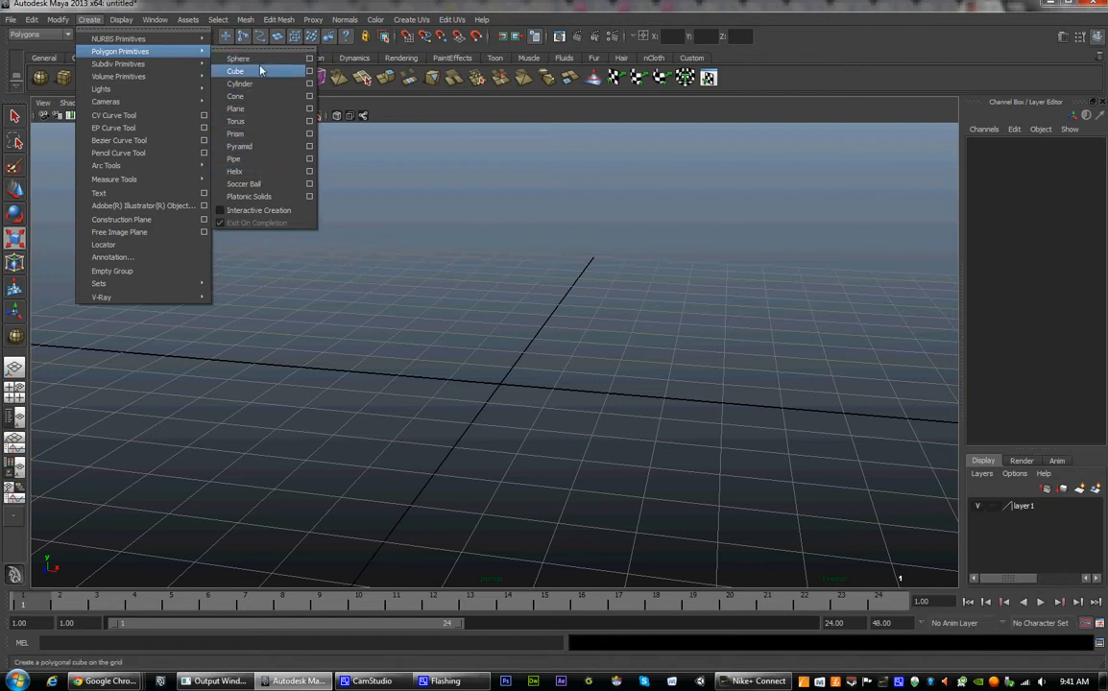
mouse_move(257, 209)
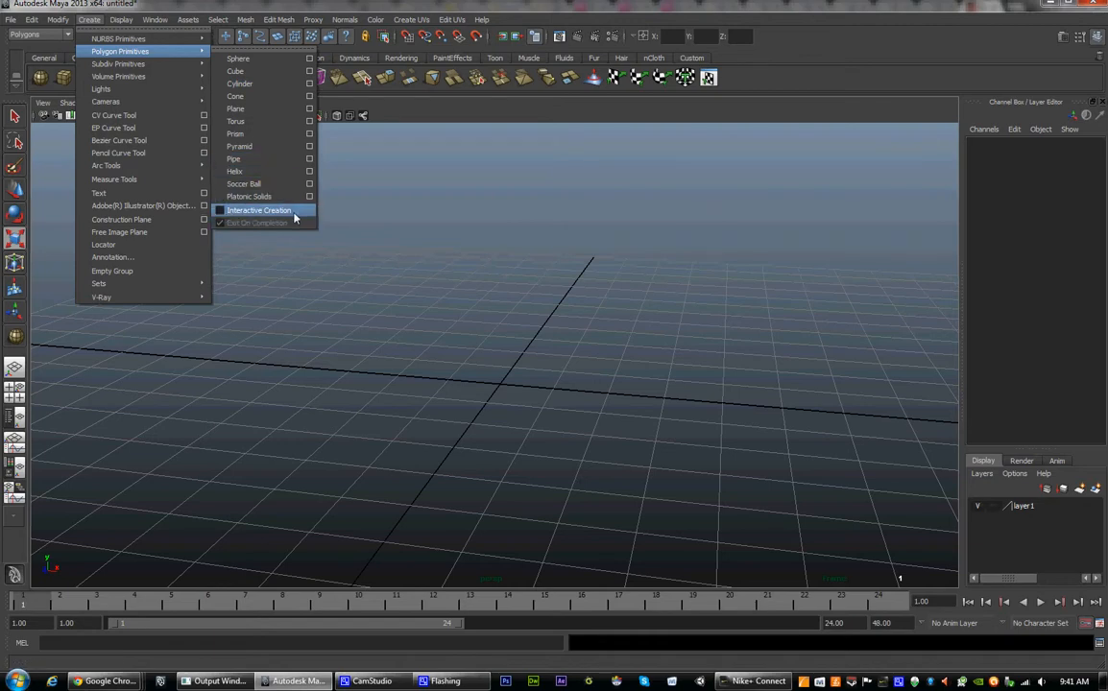
Step: Enable Interactive Creation for polygon primitives and try dragging out a sphere on the grid
left_click(257, 209)
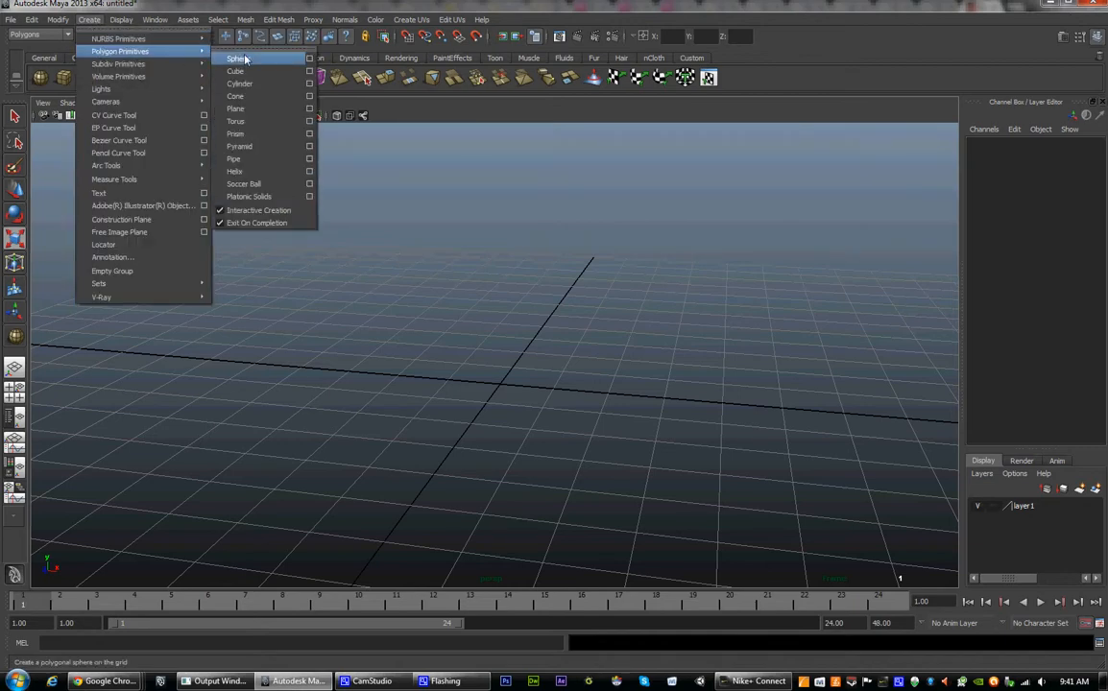
left_click(236, 57)
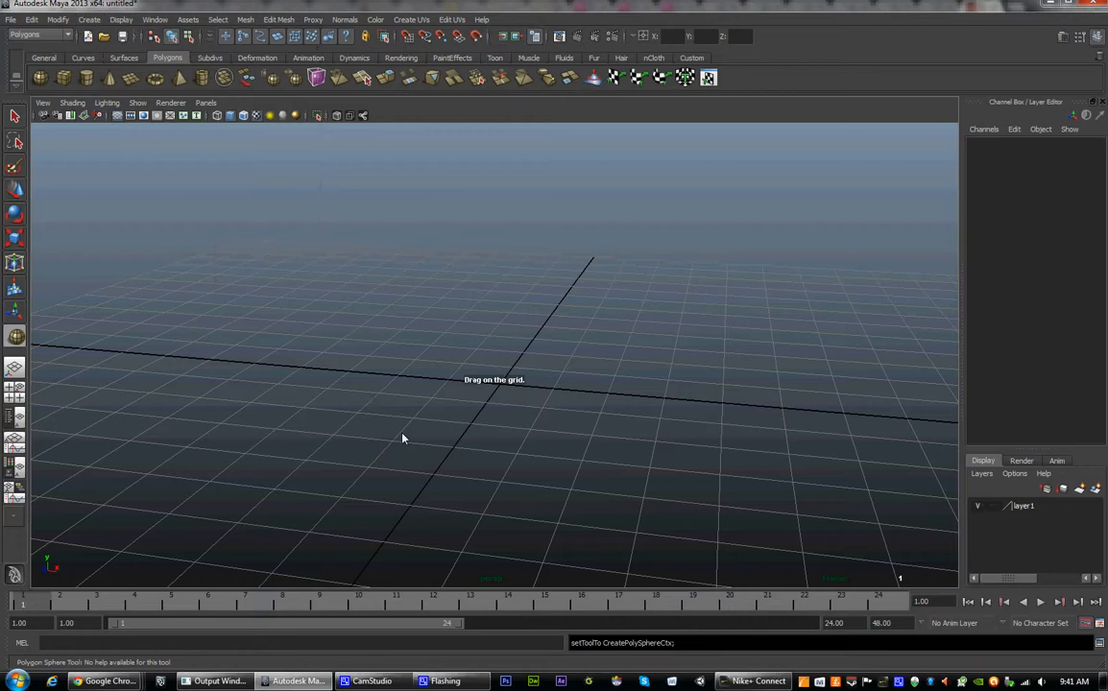
left_click_drag(402, 438, 442, 451)
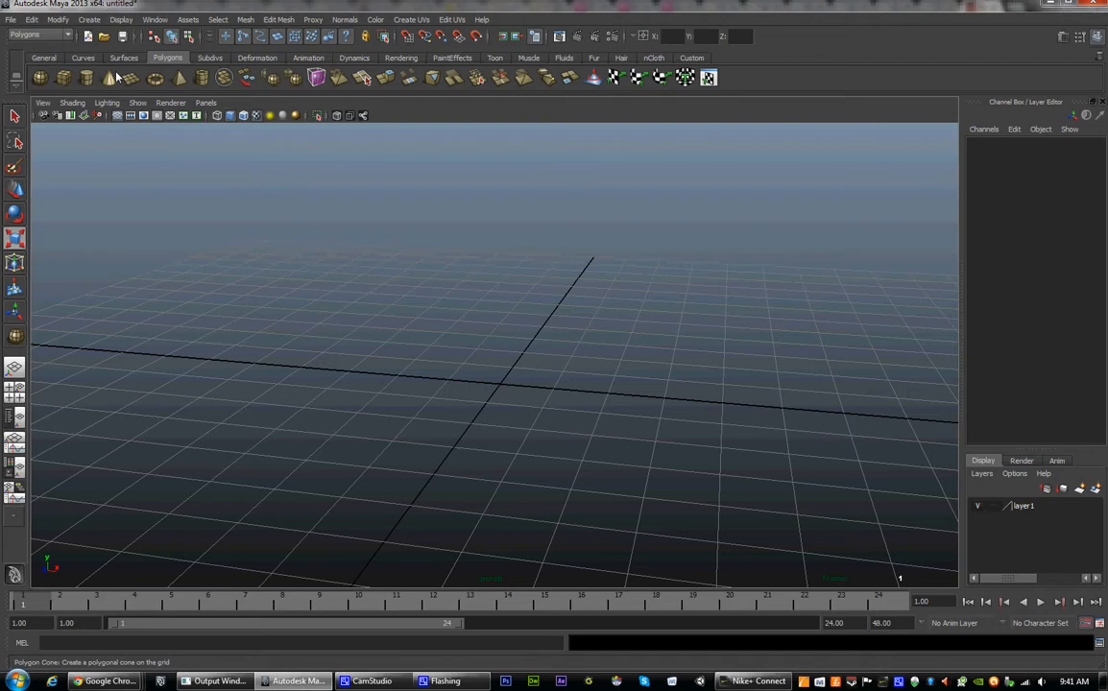
mouse_move(496, 154)
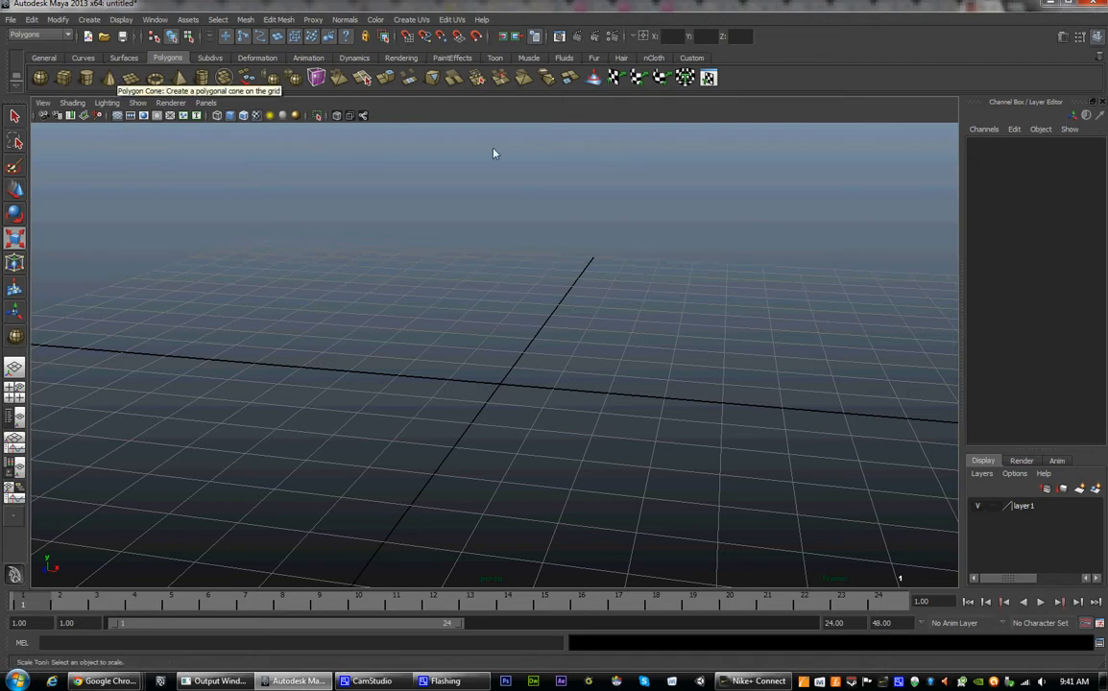
mouse_move(399, 280)
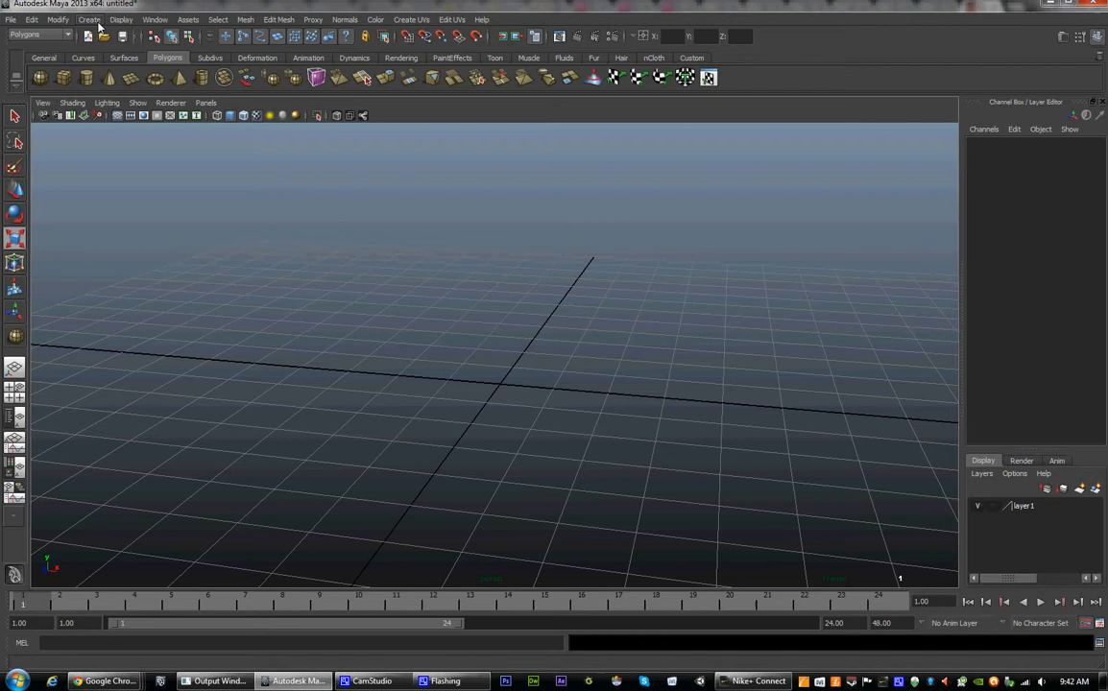
Step: Disable Interactive Creation and add a polygon sphere at the grid centre
left_click(88, 19)
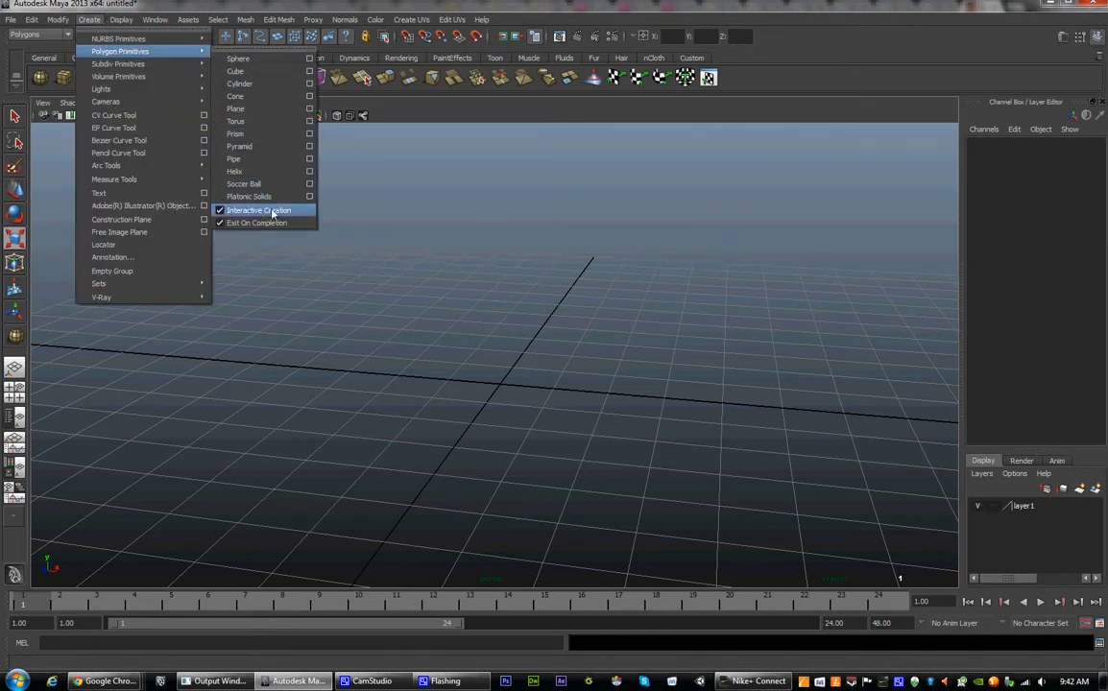
left_click(258, 209)
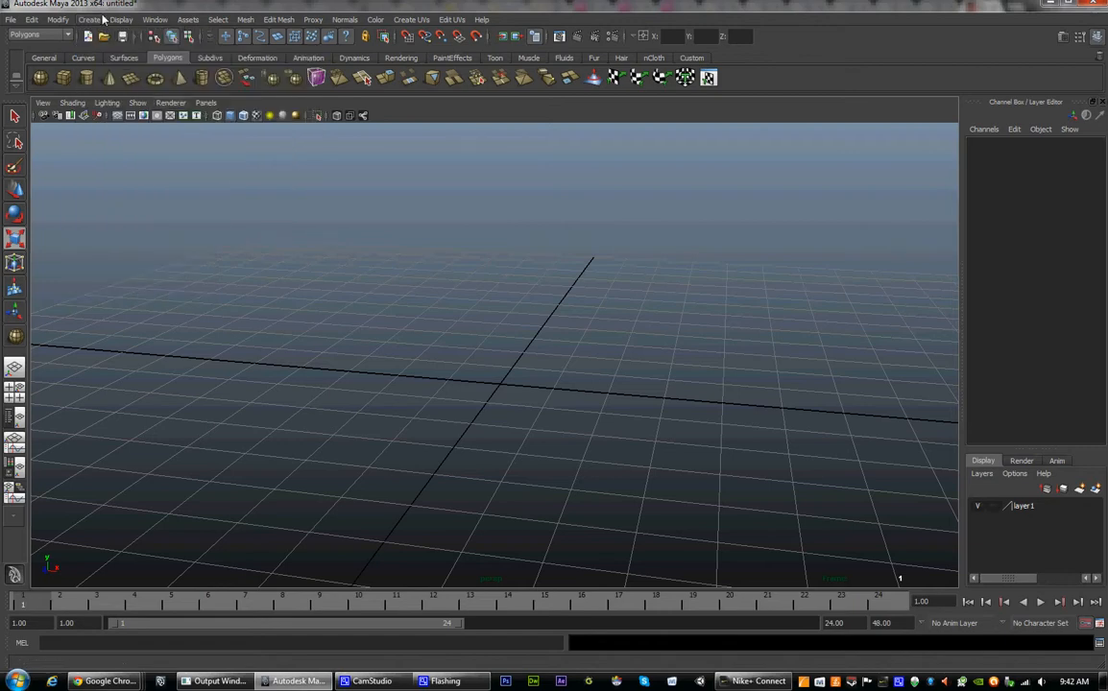
left_click(88, 19)
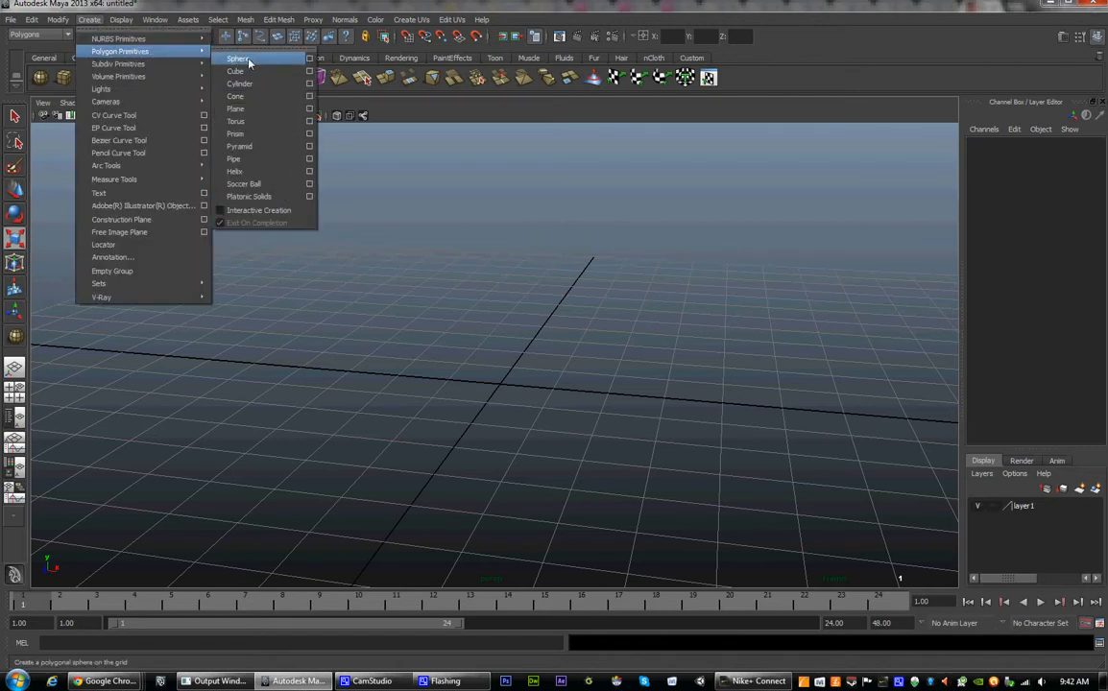
left_click(238, 57)
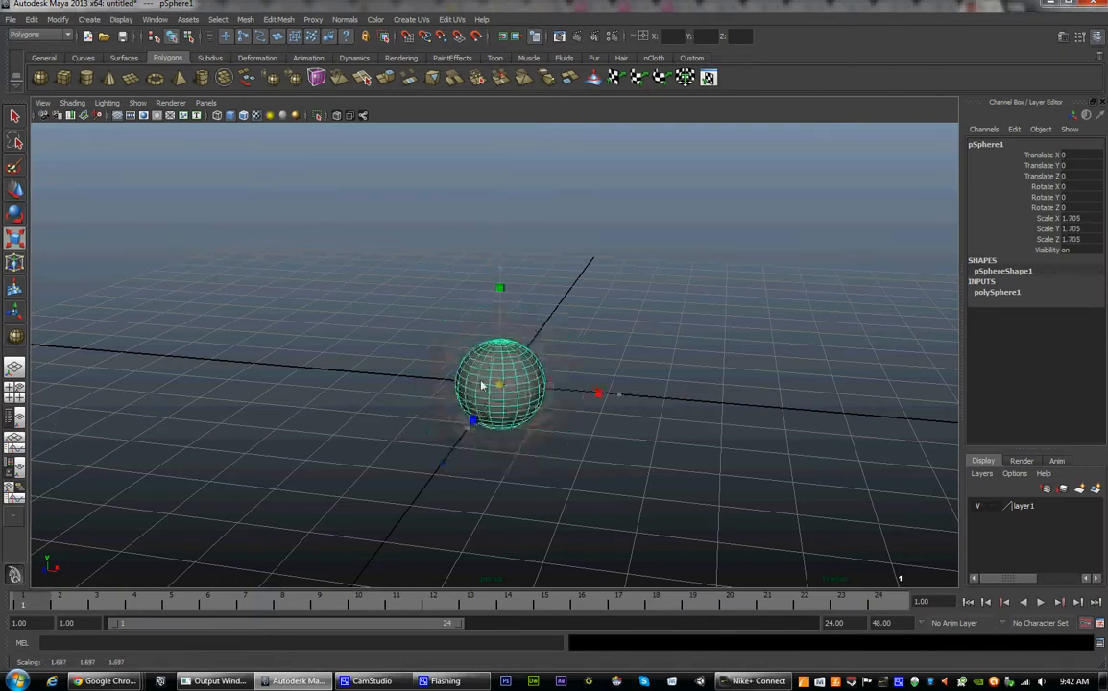
Step: Try scaling and rotating the sphere, then move it up its Y axis to float above the grid
key("ctrl+z")
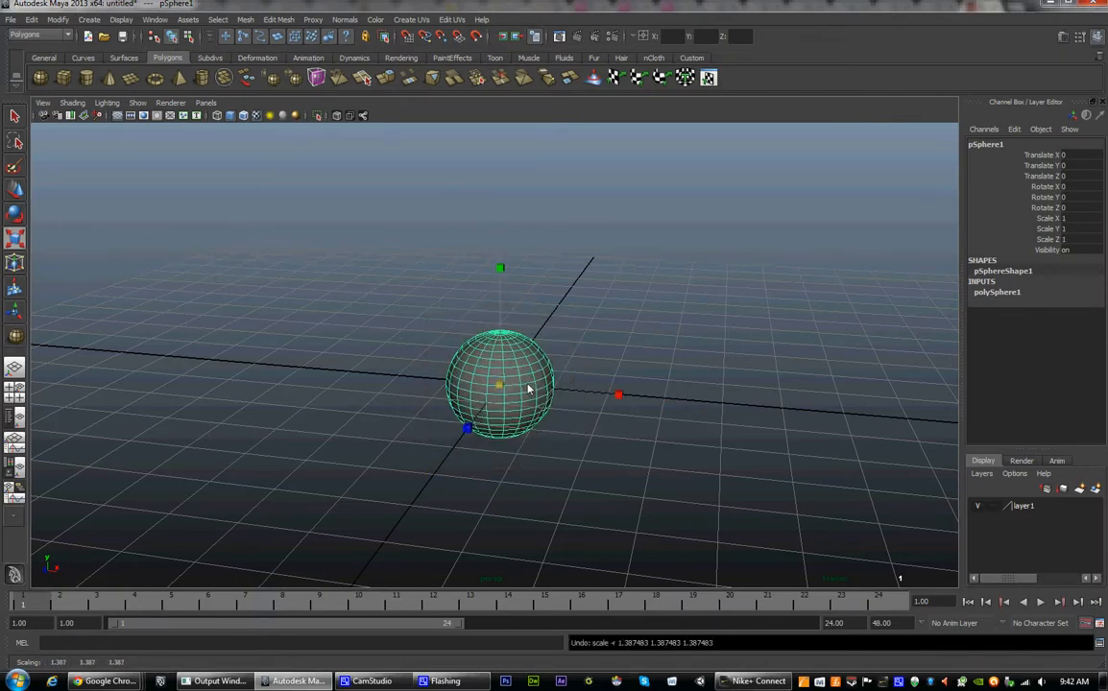
left_click_drag(499, 384, 526, 326)
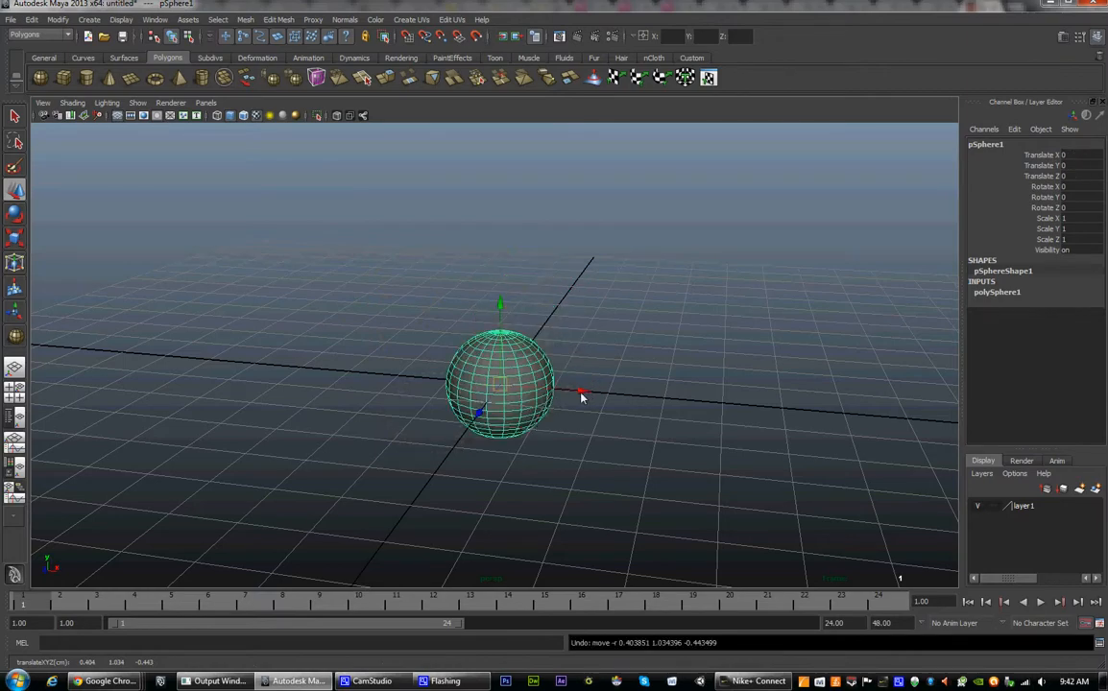
left_click_drag(579, 396, 814, 411)
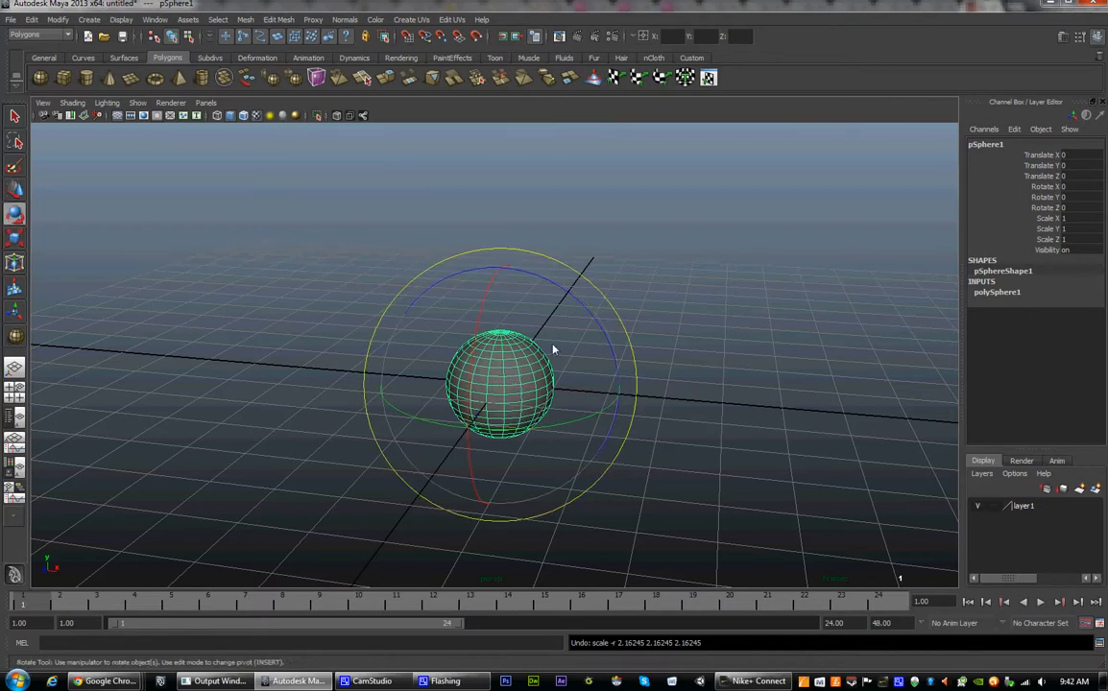
left_click(15, 115)
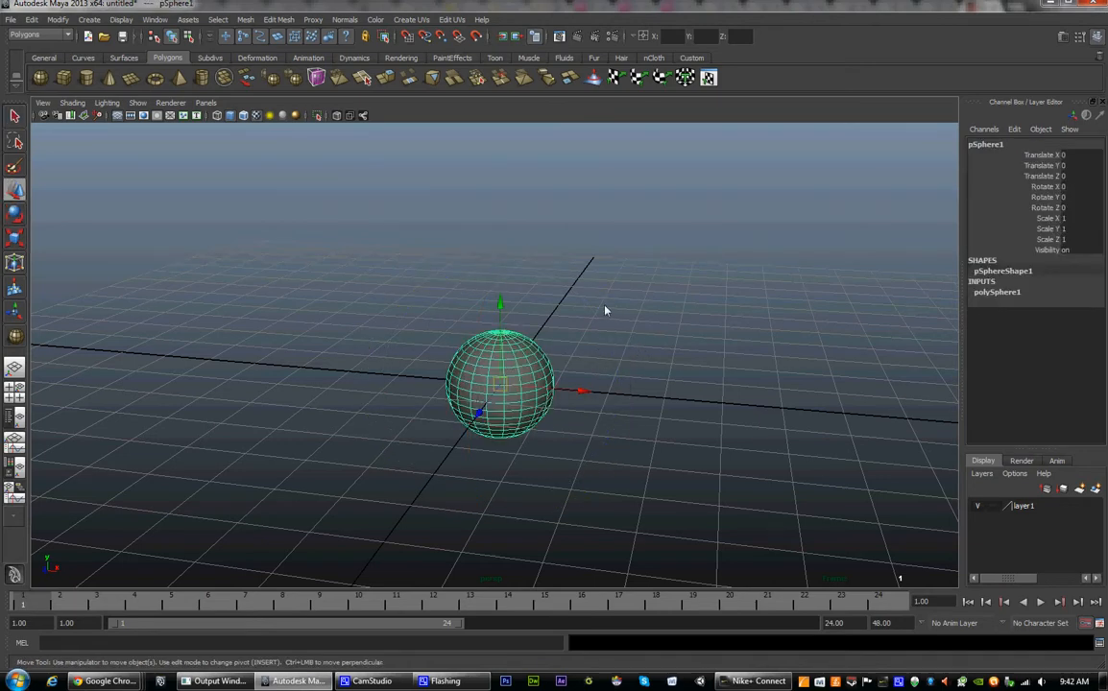
left_click_drag(500, 305, 499, 317)
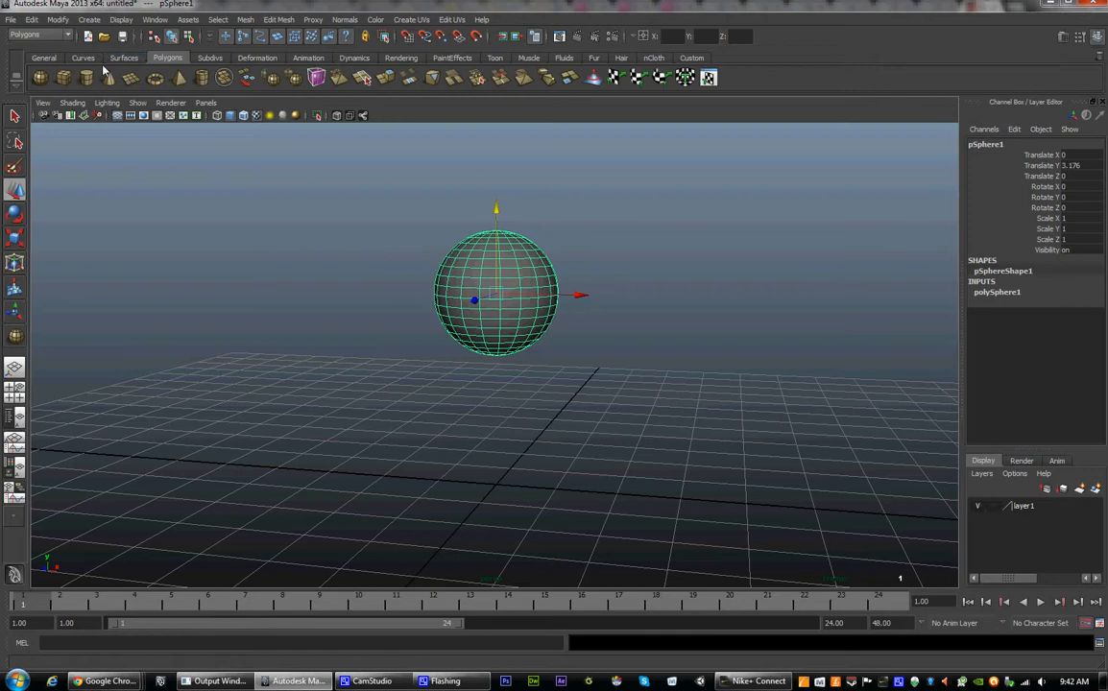
mouse_move(104, 34)
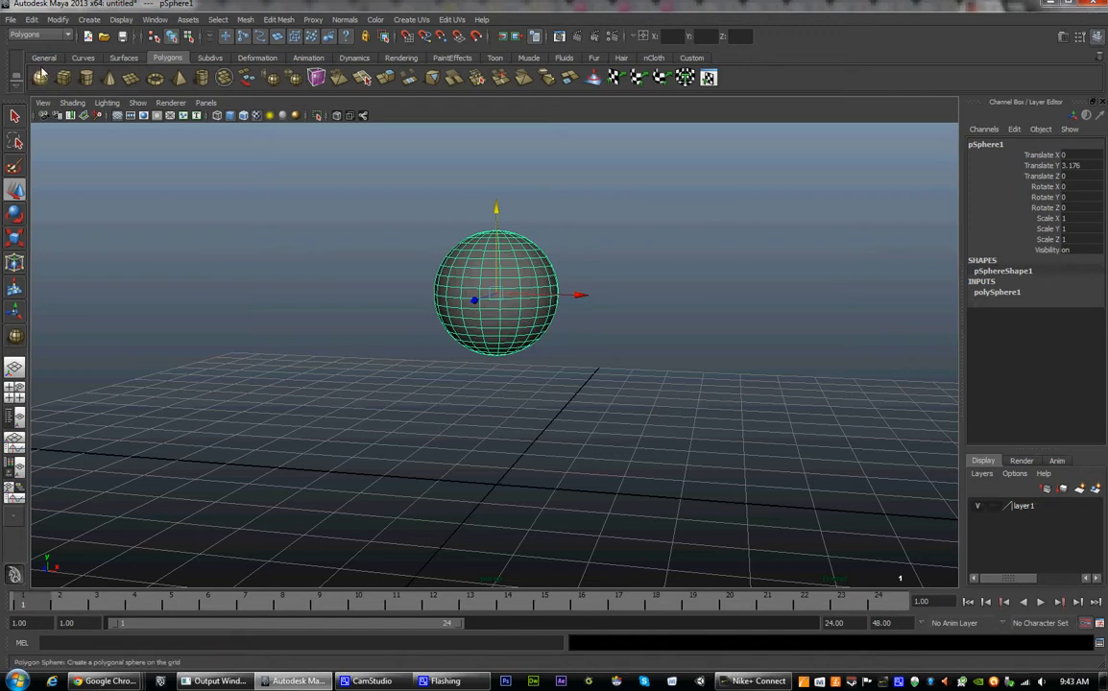
mouse_move(737, 79)
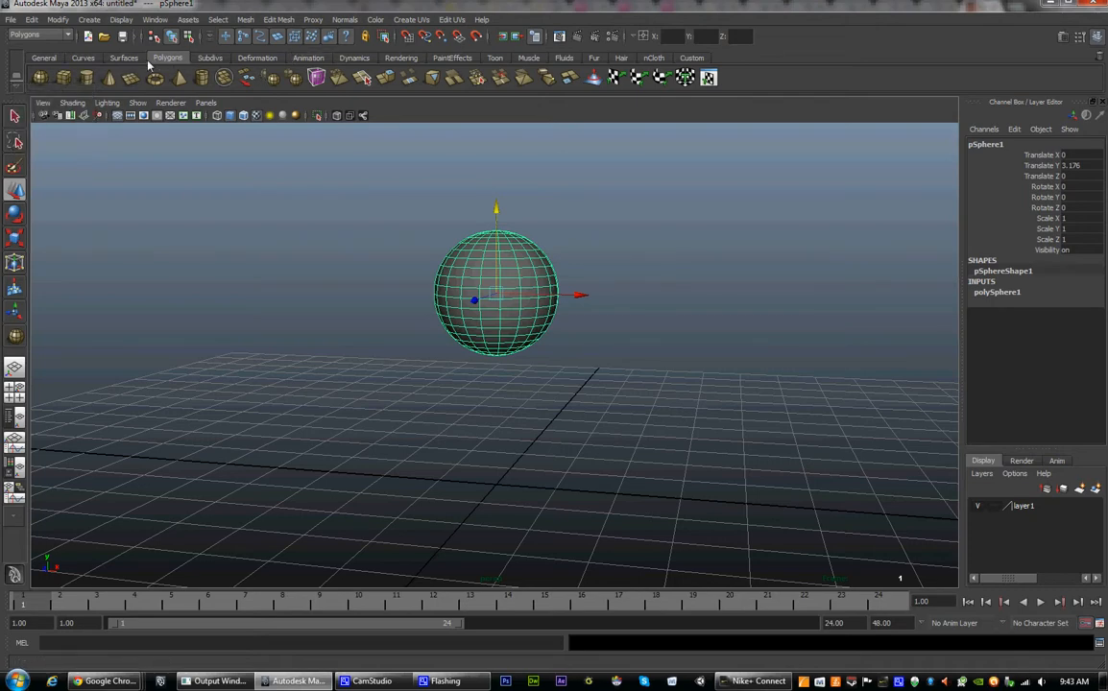
left_click(257, 57)
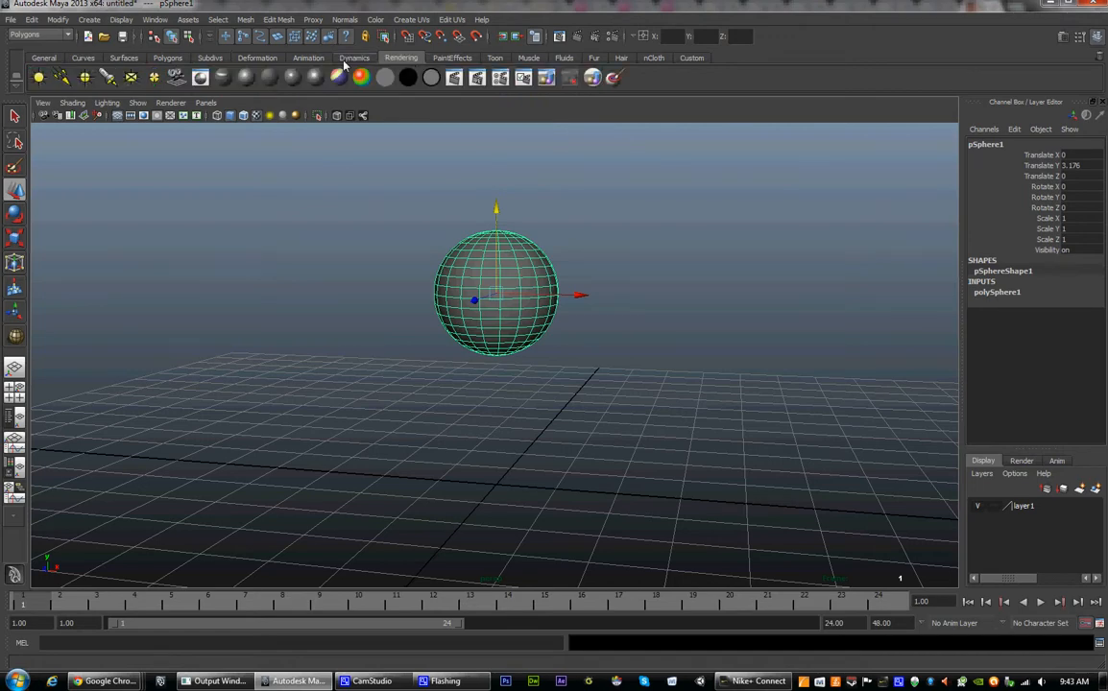
left_click(353, 58)
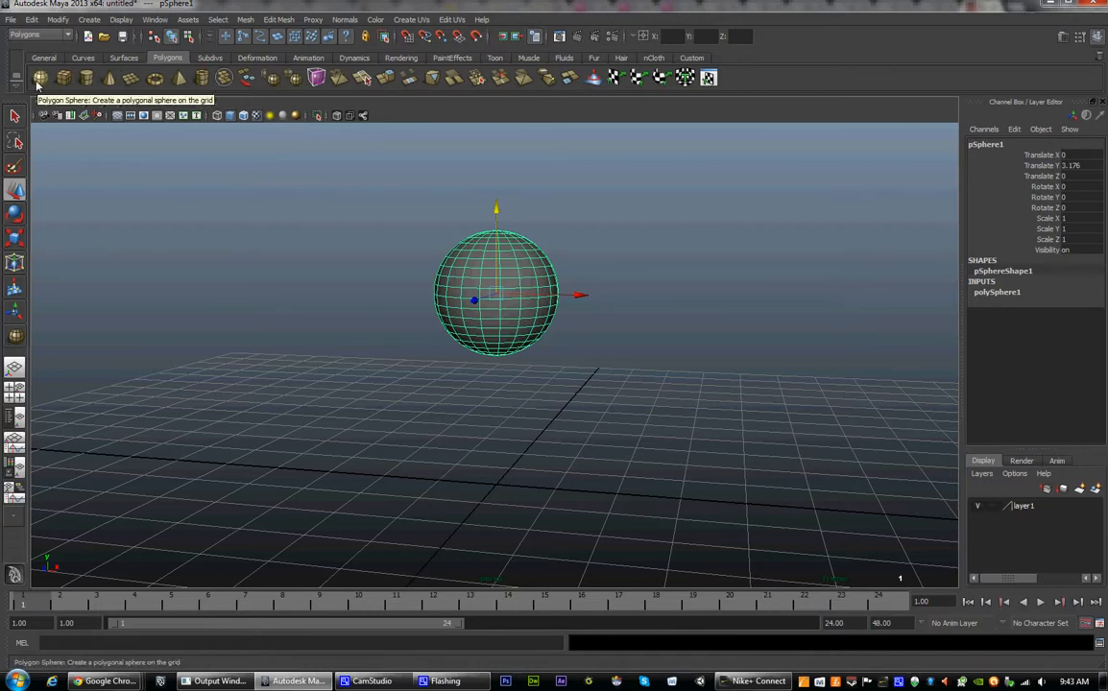
mouse_move(85, 77)
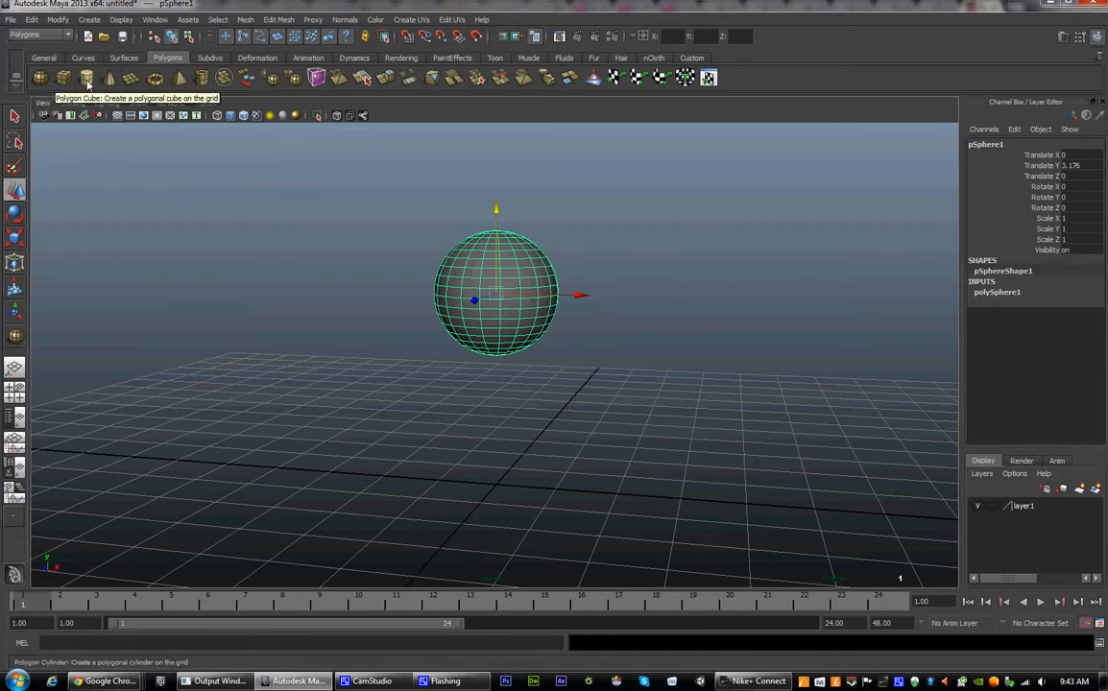
mouse_move(109, 78)
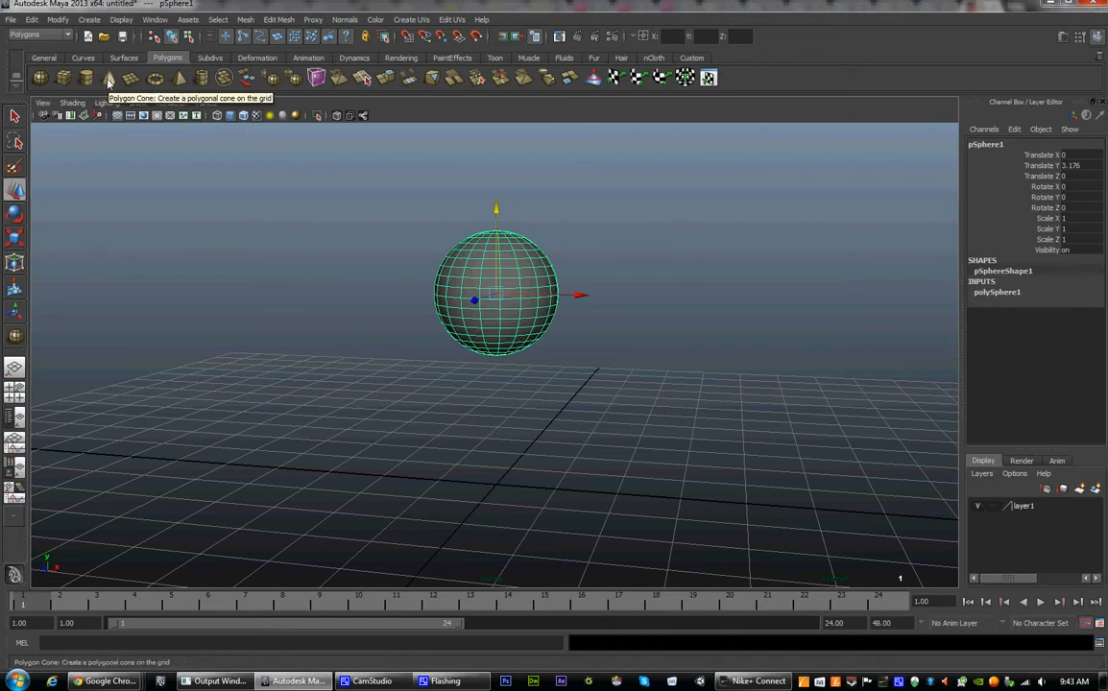
mouse_move(131, 76)
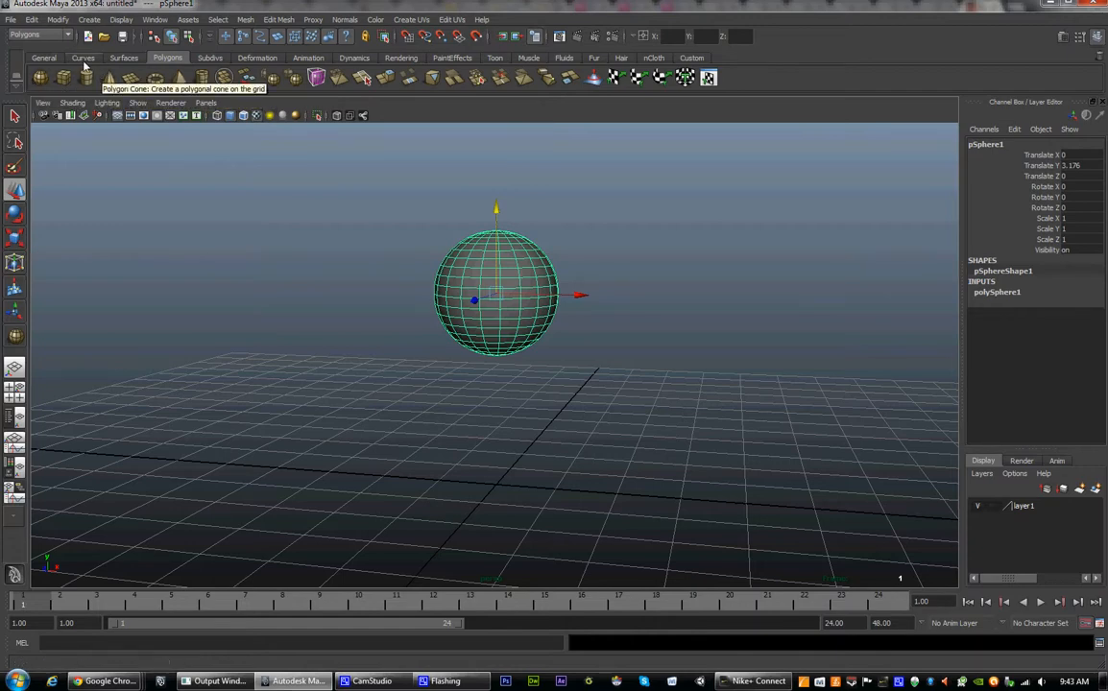
mouse_move(42, 76)
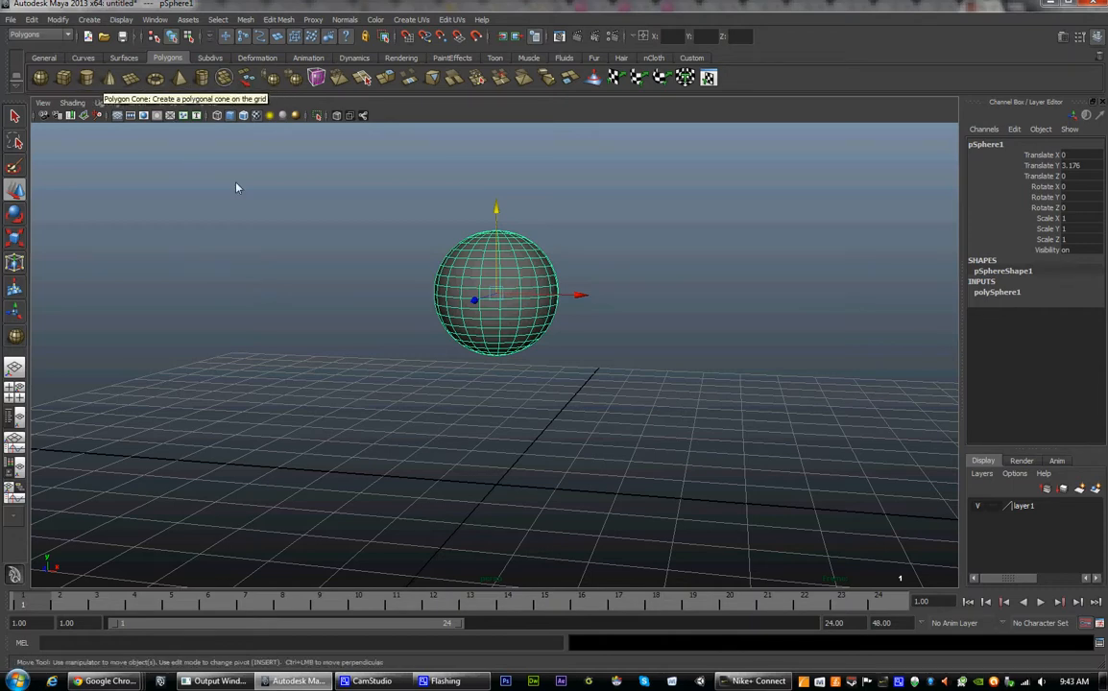
mouse_move(459, 280)
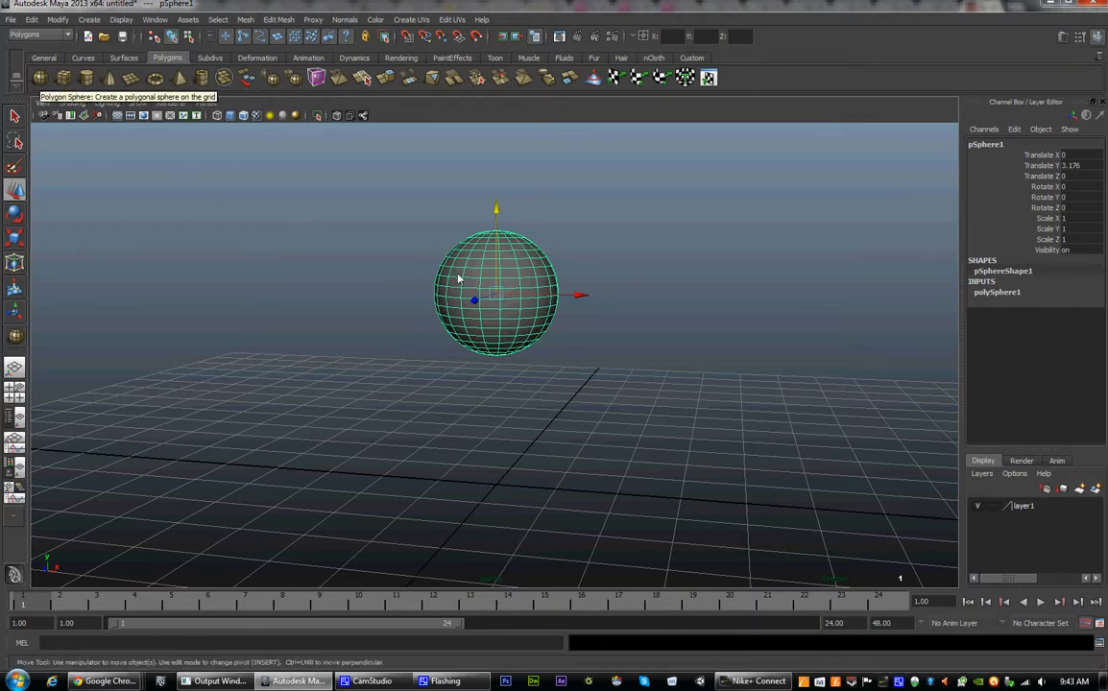
Step: Raise the sphere higher and add a polygon cube on the grid directly beneath it
left_click_drag(495, 207, 495, 144)
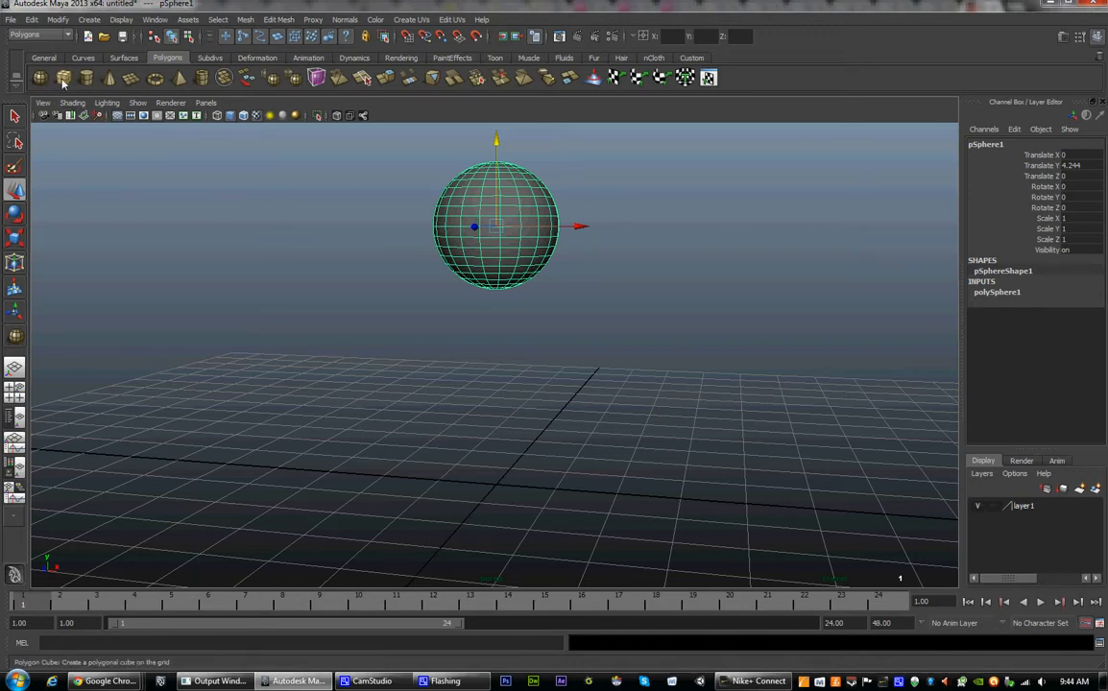
left_click(63, 76)
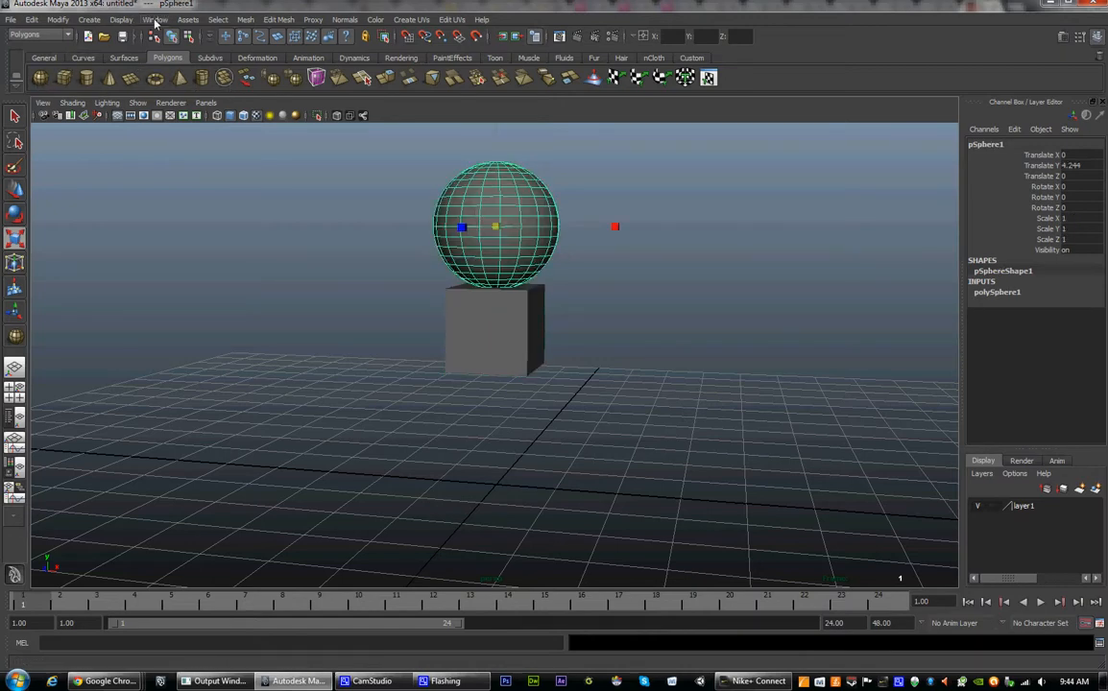
left_click(88, 19)
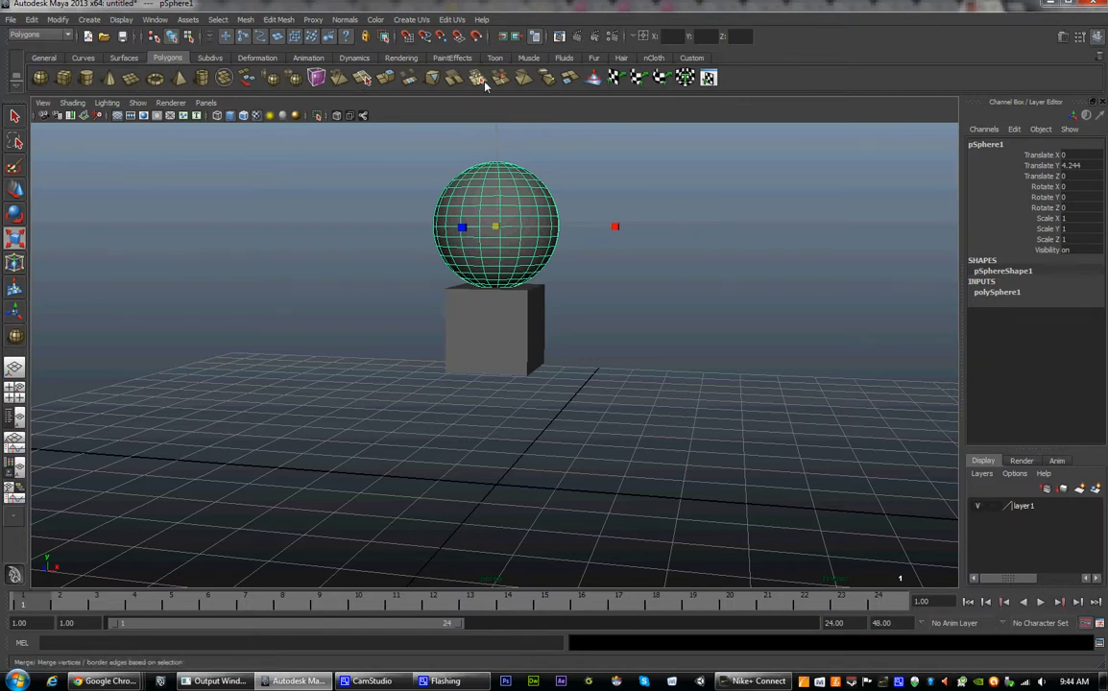
mouse_move(480, 78)
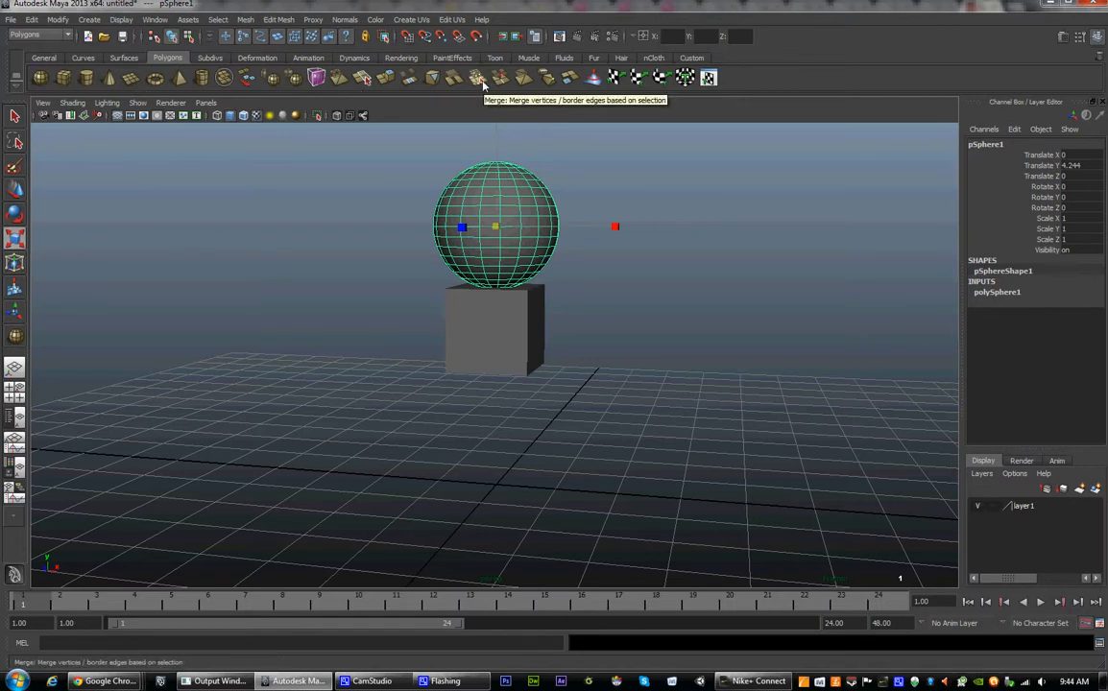
mouse_move(592, 182)
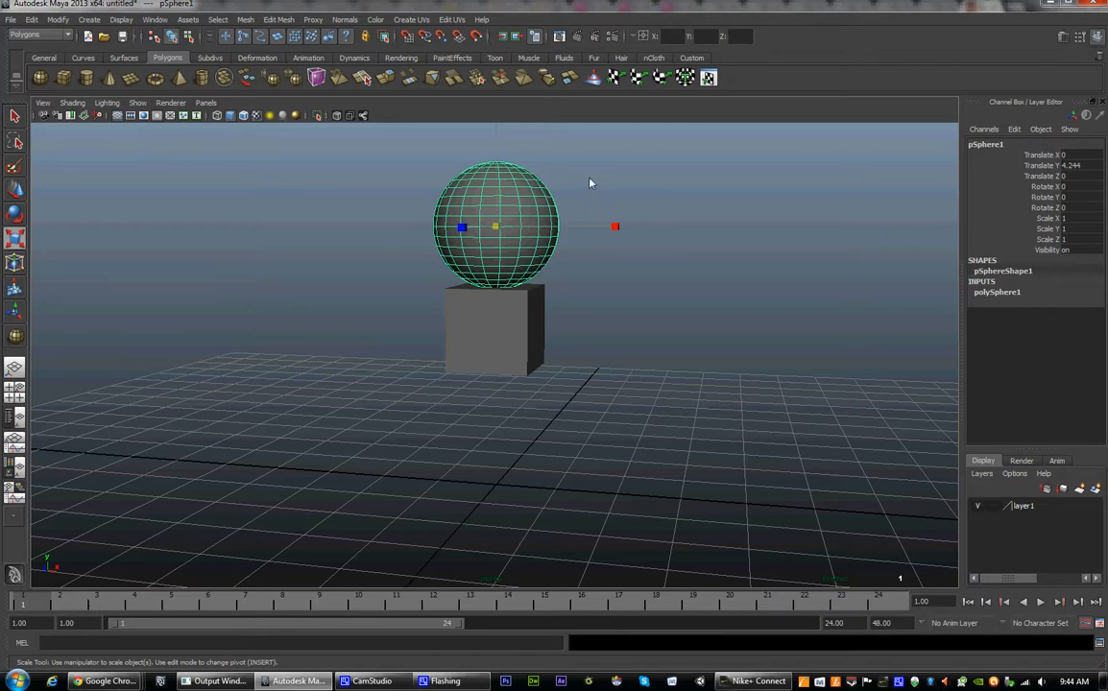
Step: Deselect everything so the sphere and cube show as plain shaded shapes
left_click(561, 303)
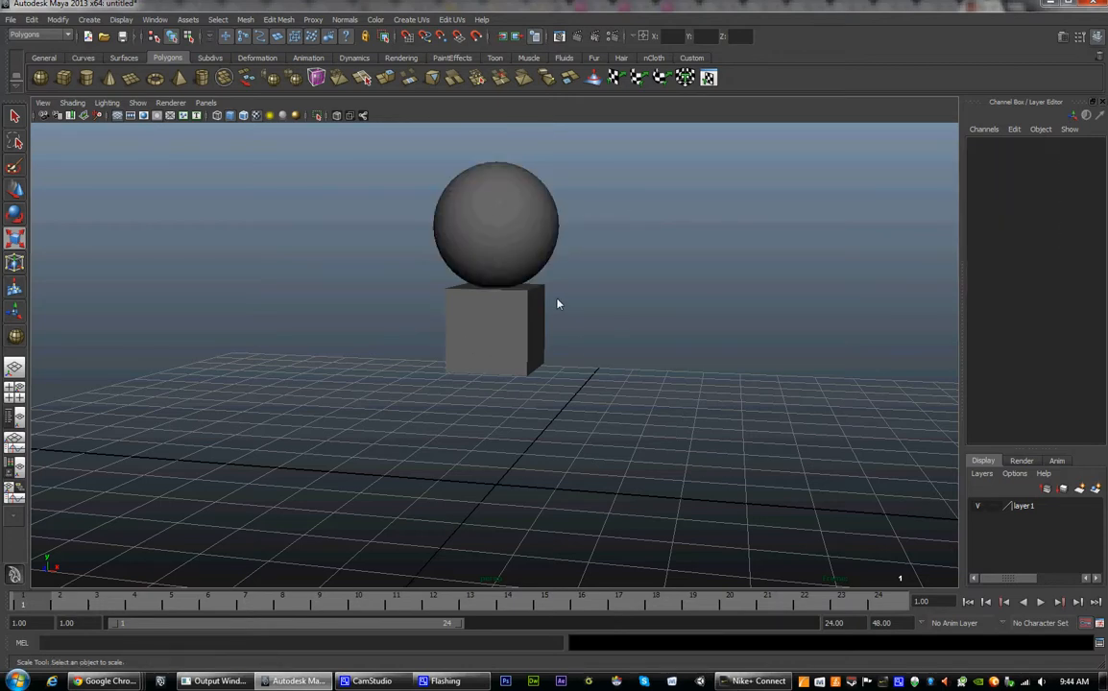
mouse_move(522, 434)
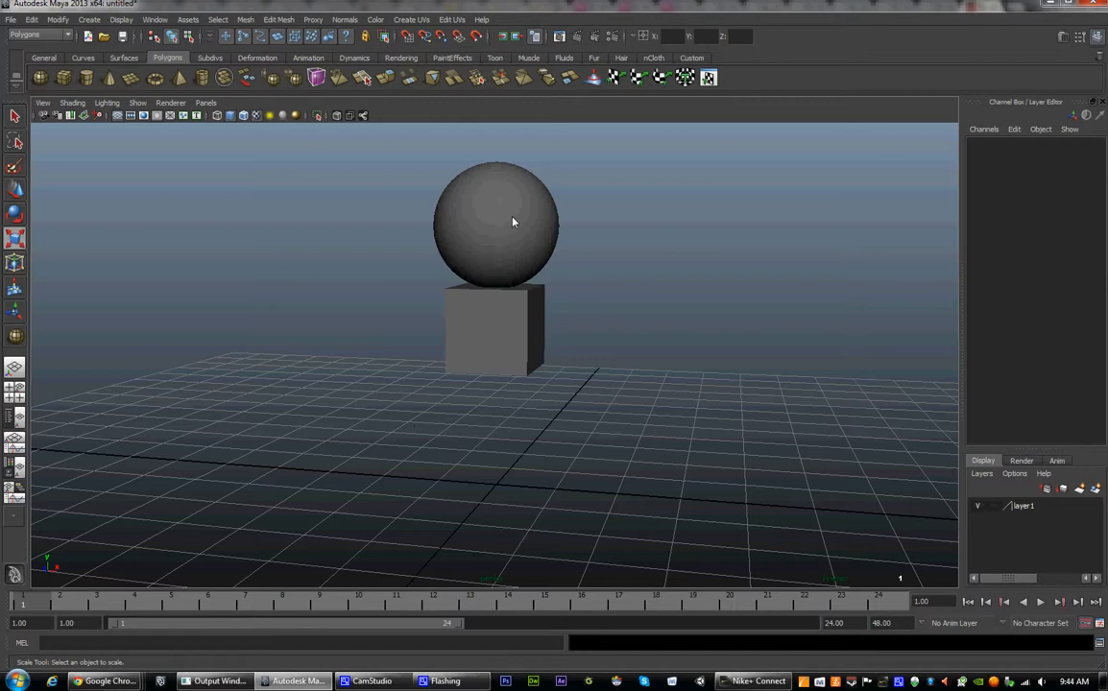
mouse_move(476, 551)
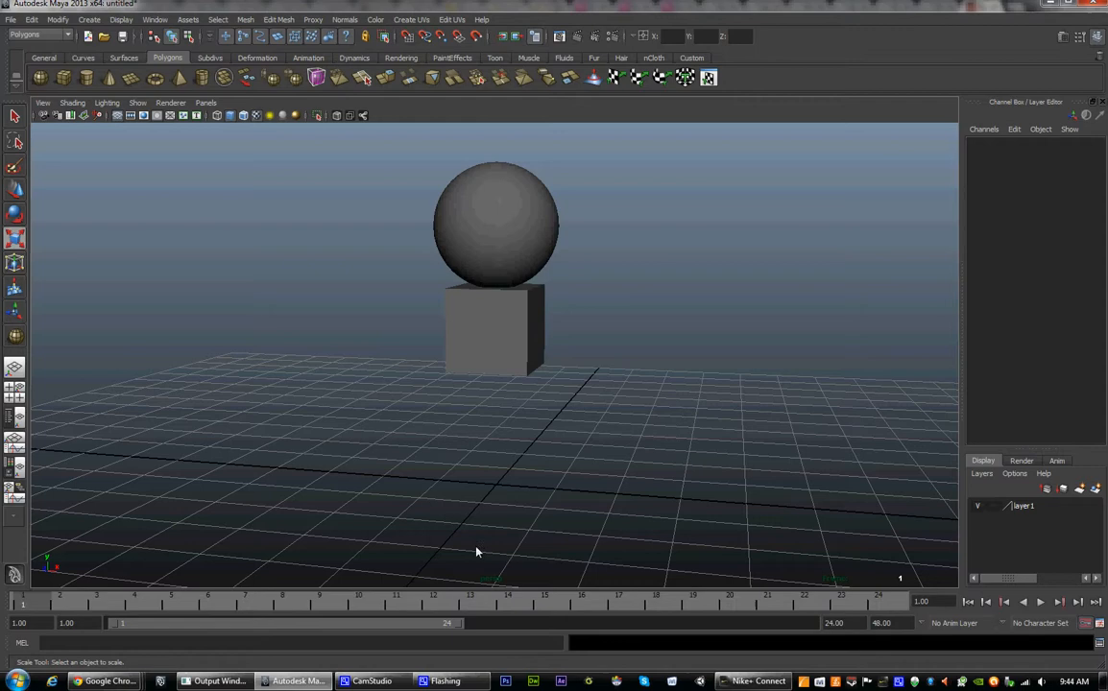